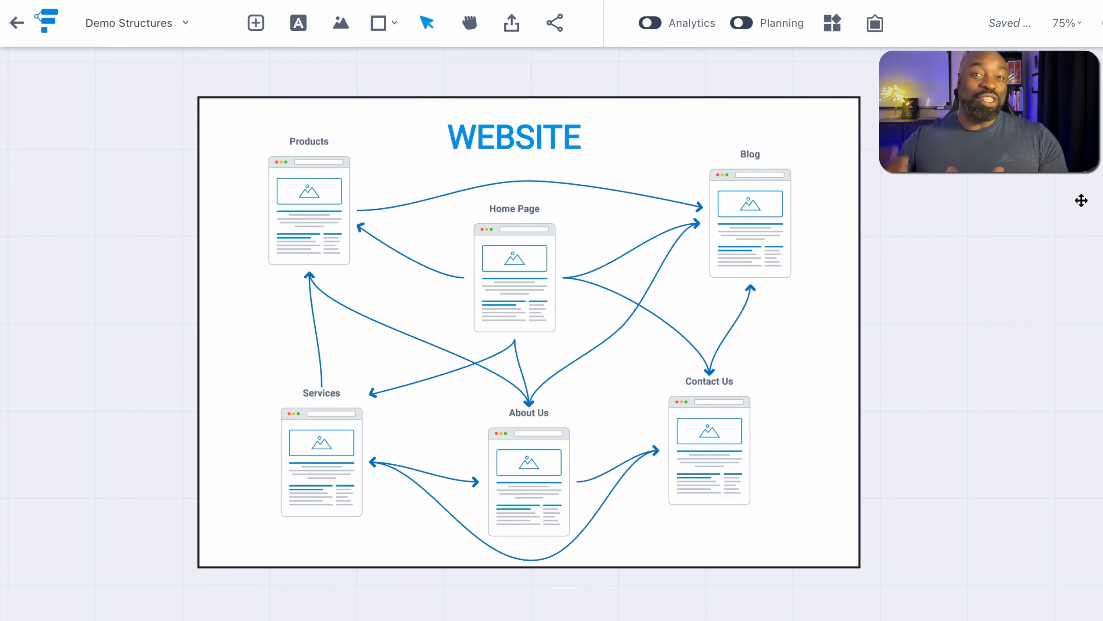
{"action": "mouse_move", "coordinate": [775, 179]}
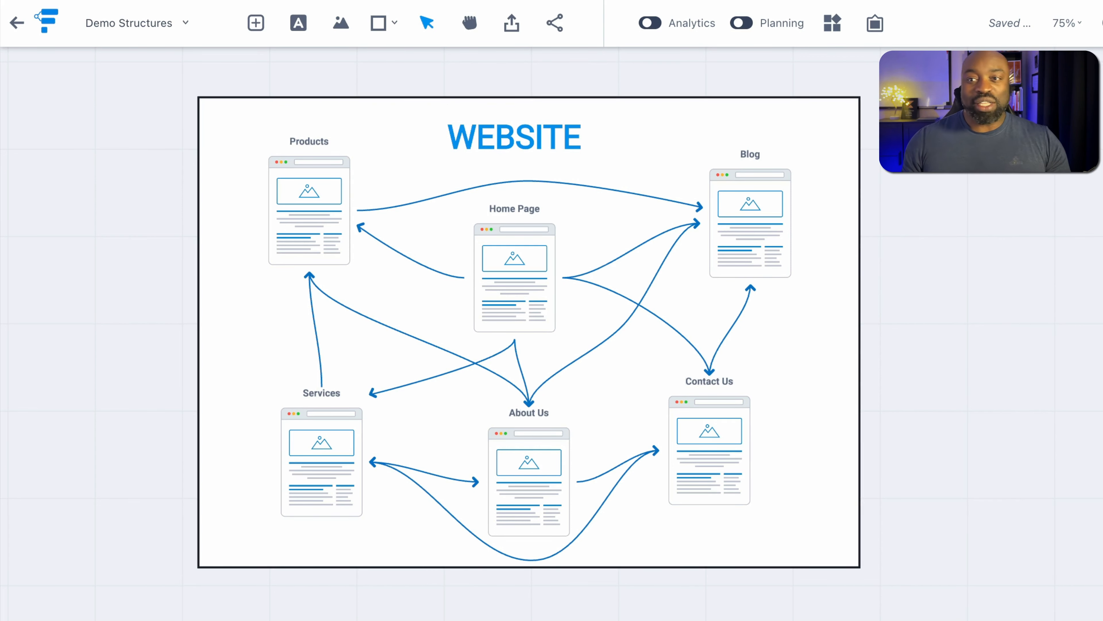
{"action": "mouse_move", "coordinate": [403, 448]}
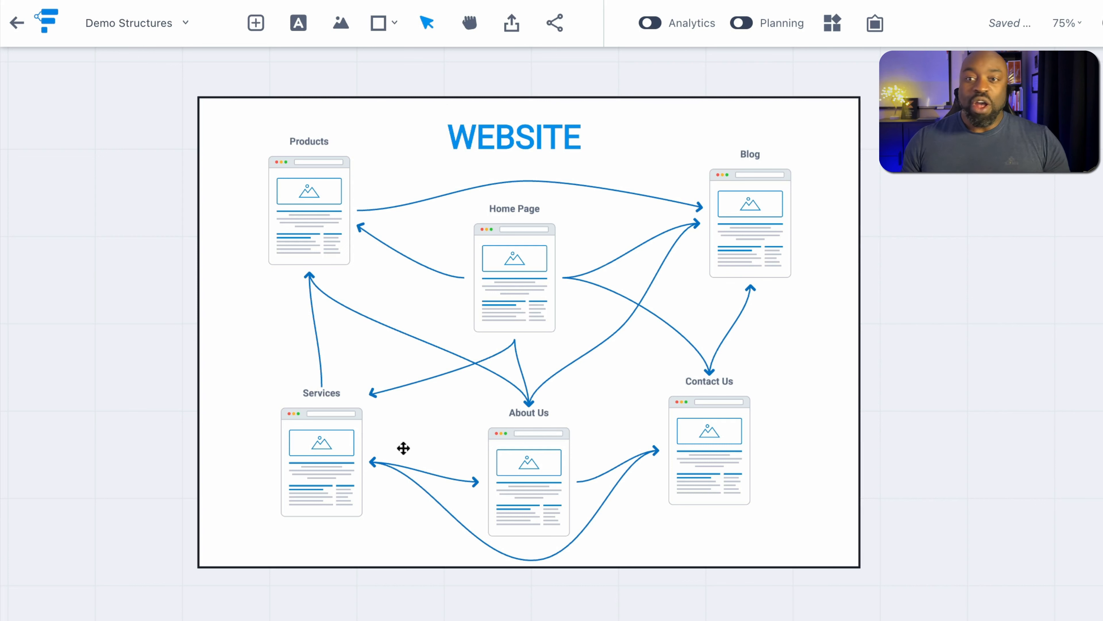
{"action": "mouse_move", "coordinate": [577, 460]}
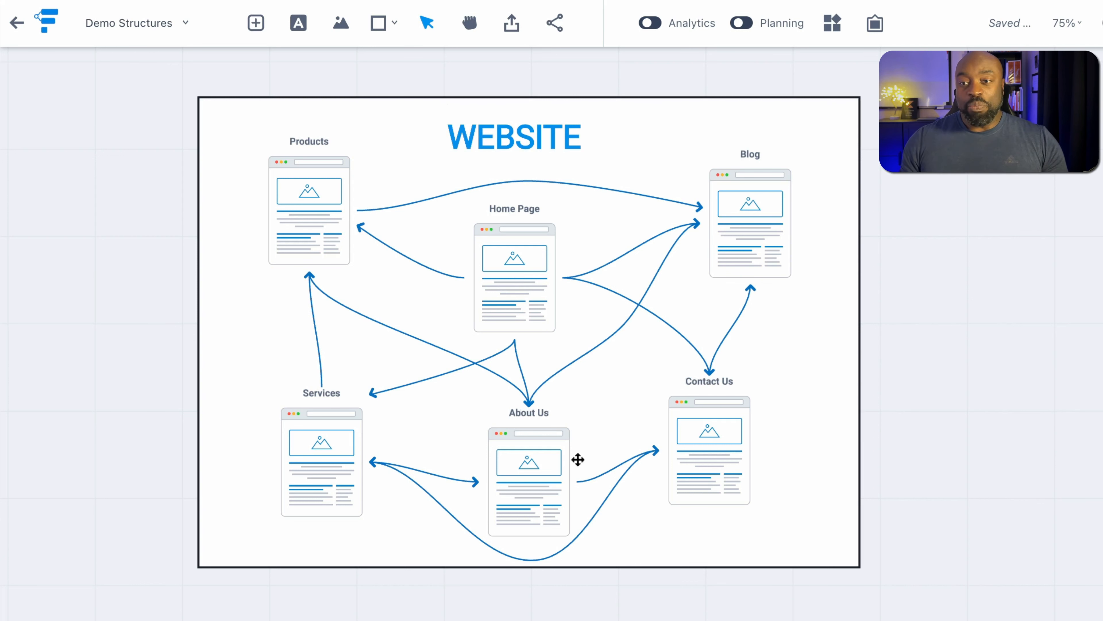
{"action": "mouse_move", "coordinate": [533, 255]}
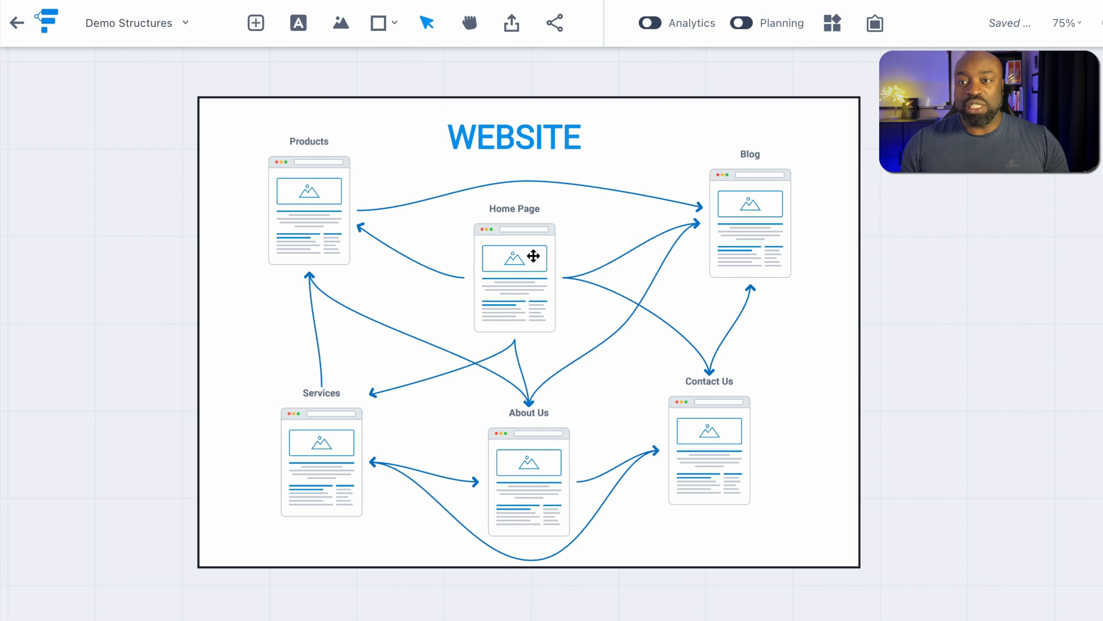
{"action": "mouse_move", "coordinate": [734, 431]}
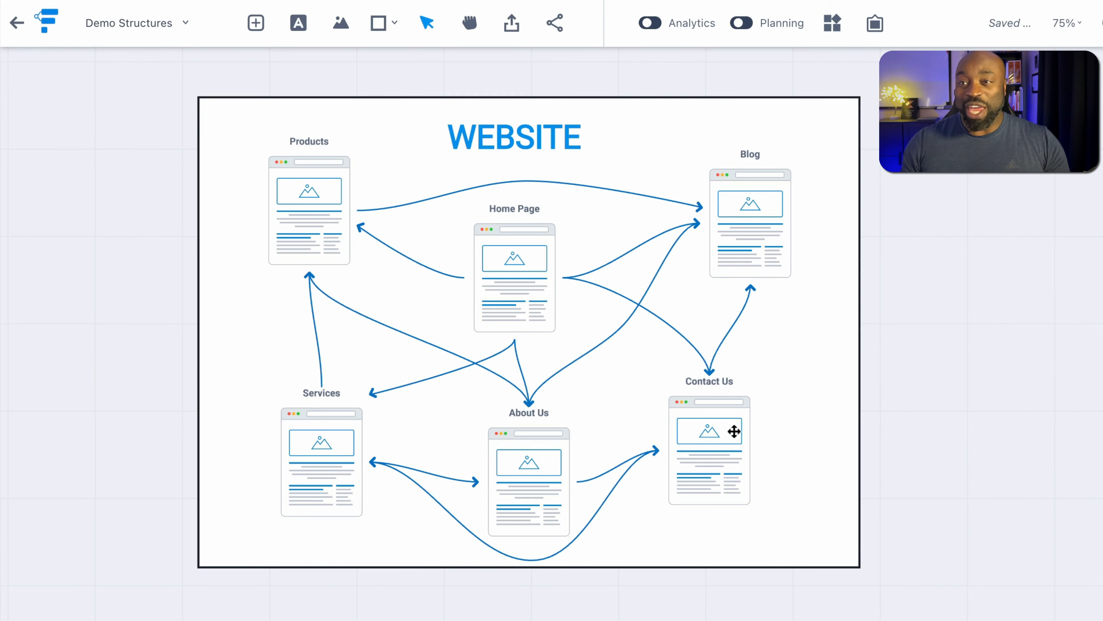